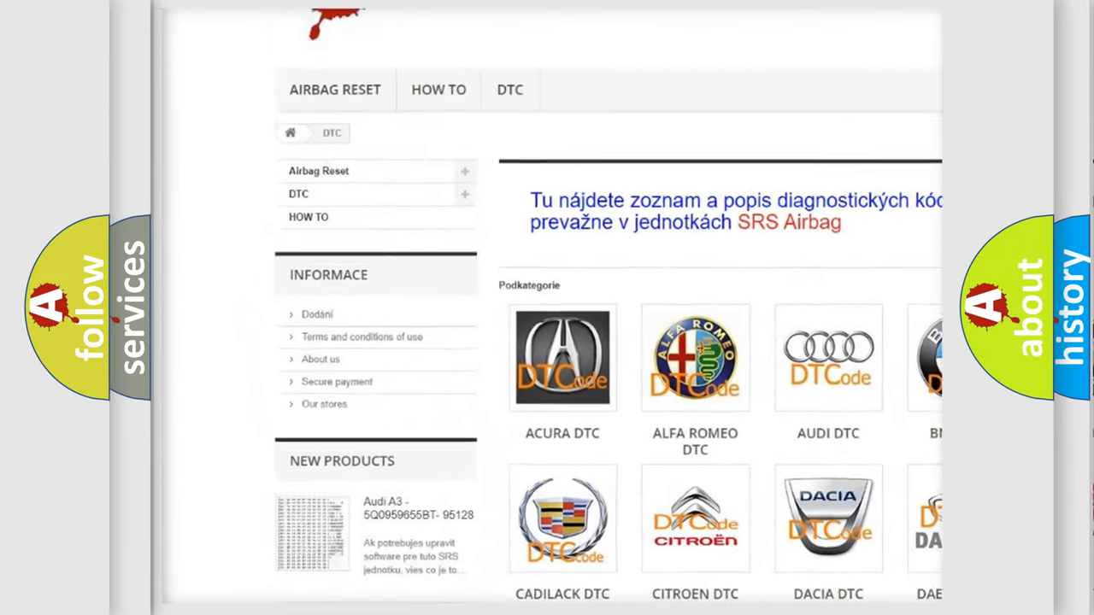
{"action": "scroll", "scroll_direction": "down", "scroll_amount": 3}
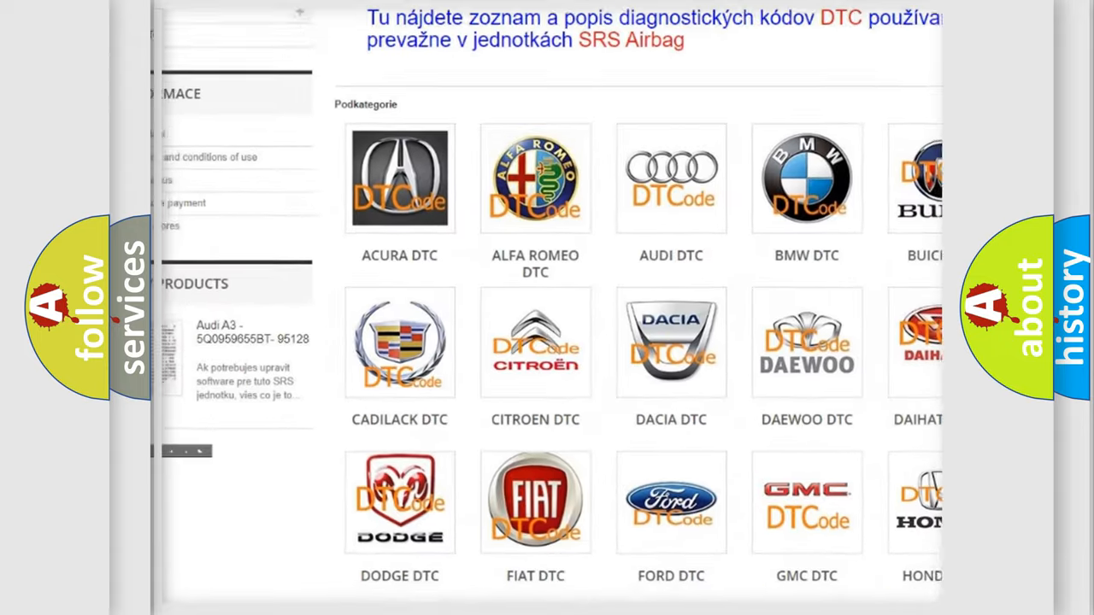
{"action": "scroll", "scroll_direction": "down", "scroll_amount": 3}
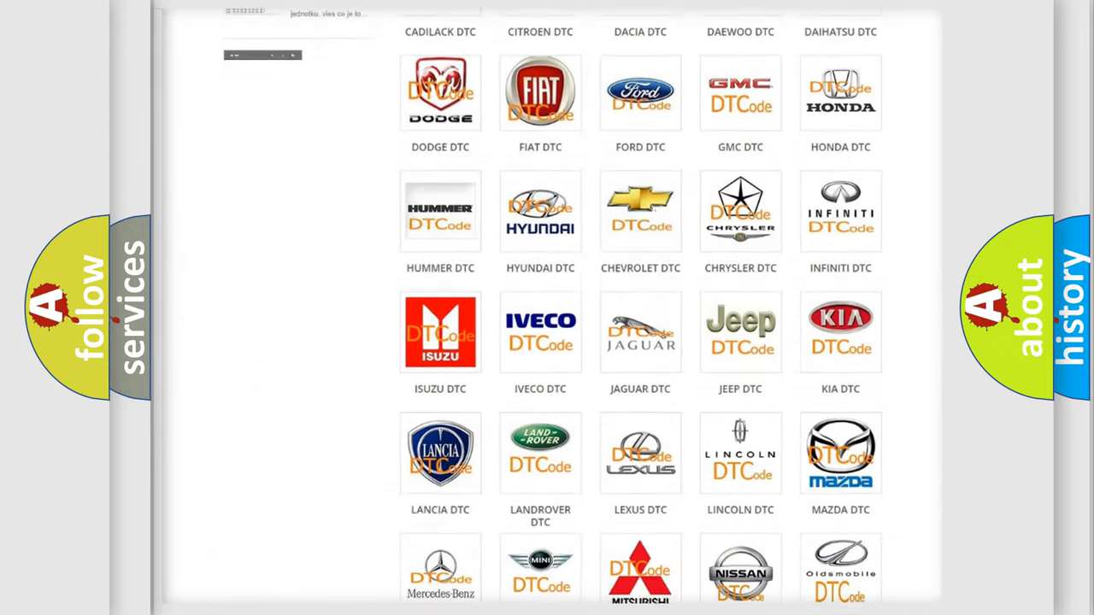
{"action": "scroll", "scroll_direction": "down", "scroll_amount": 3}
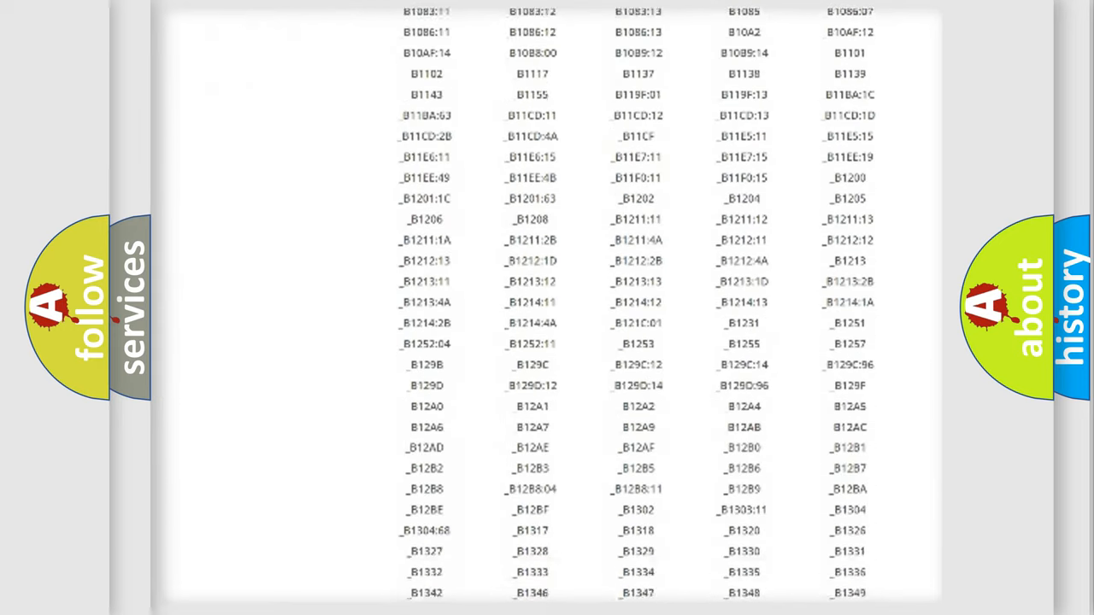
{"action": "scroll", "scroll_direction": "down", "scroll_amount": 3}
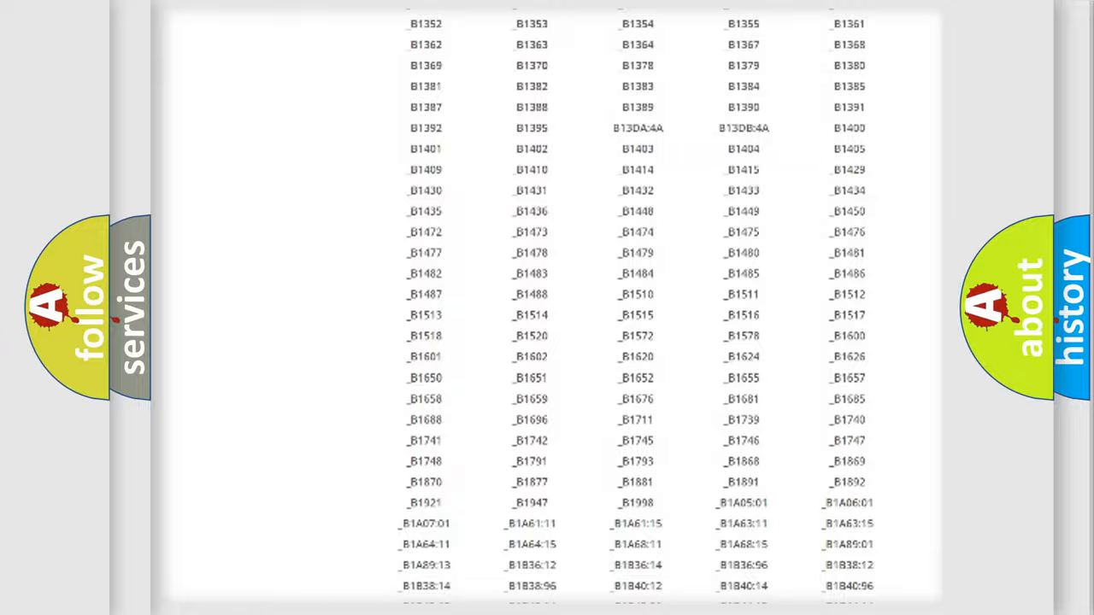